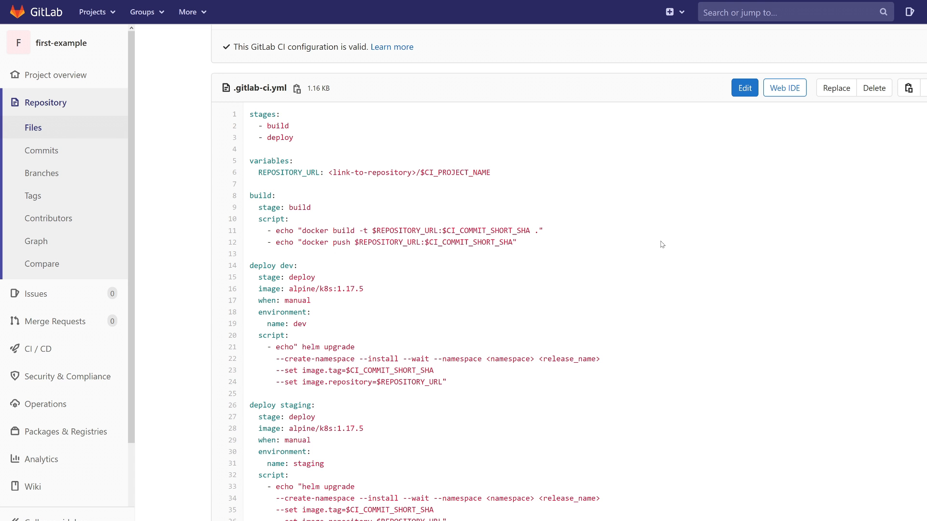
mouse_move(434, 131)
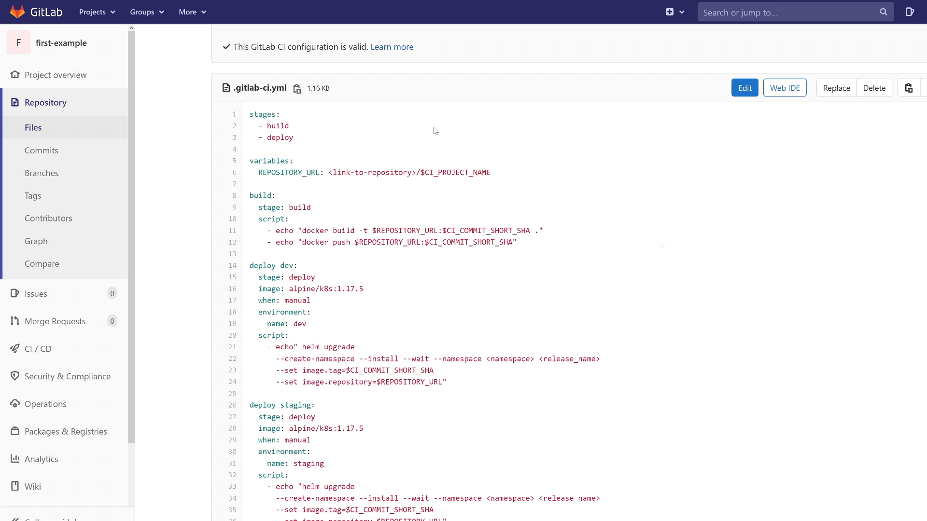
mouse_move(302, 142)
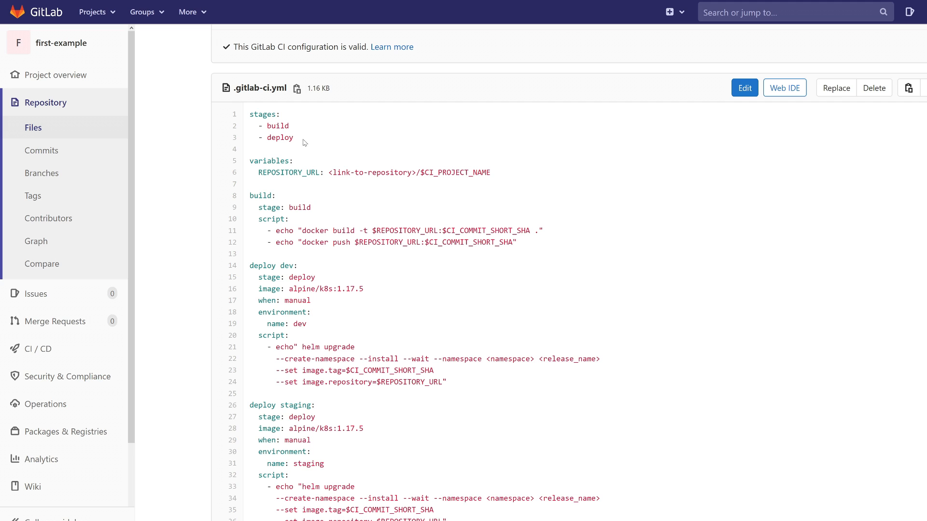
mouse_move(318, 133)
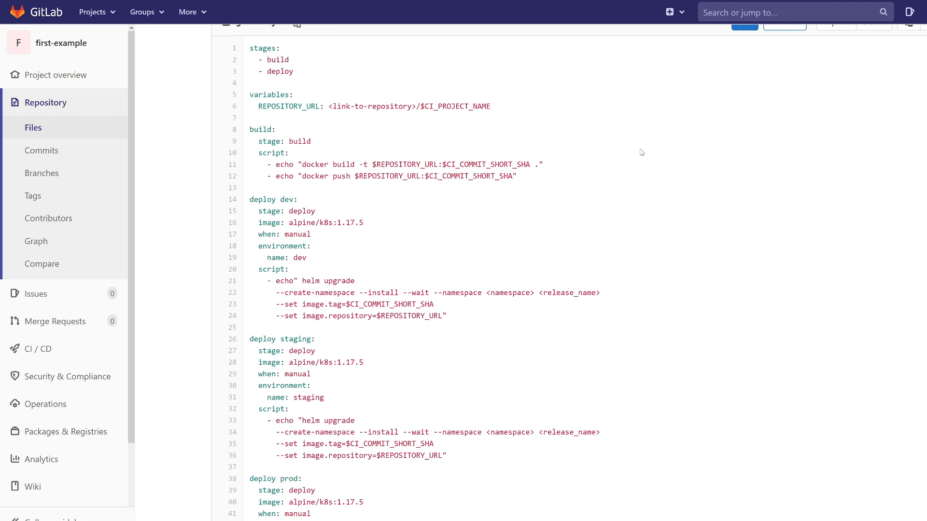
mouse_move(748, 172)
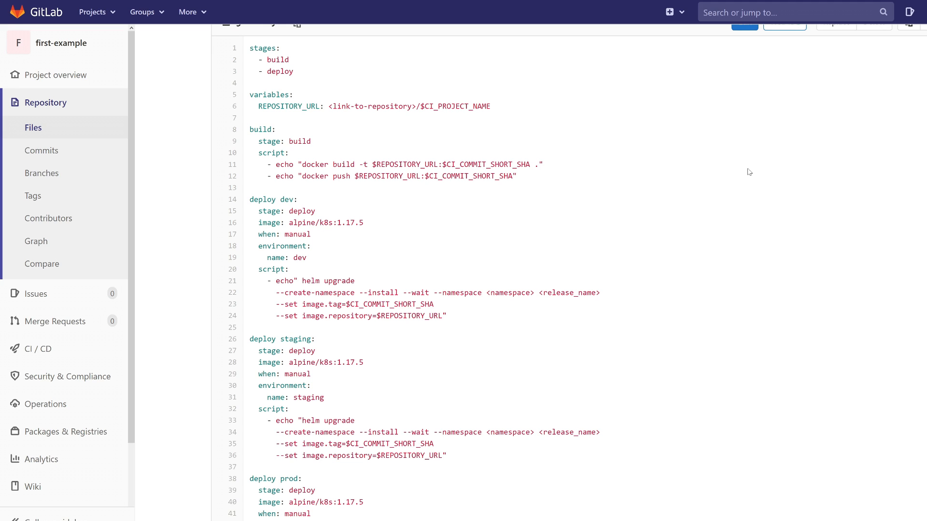
Step: Duplicate the deploy dev job block in the Web IDE editor
scroll("down", 3)
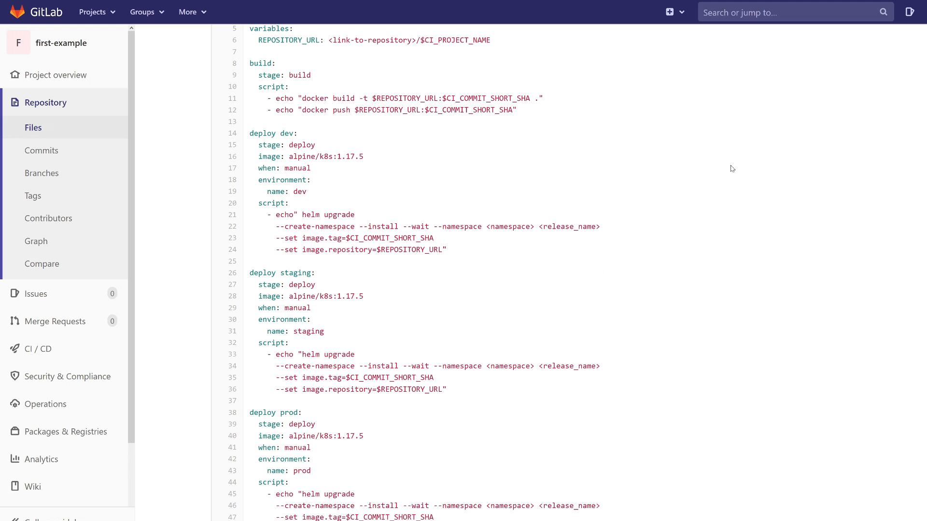
scroll("down", 3)
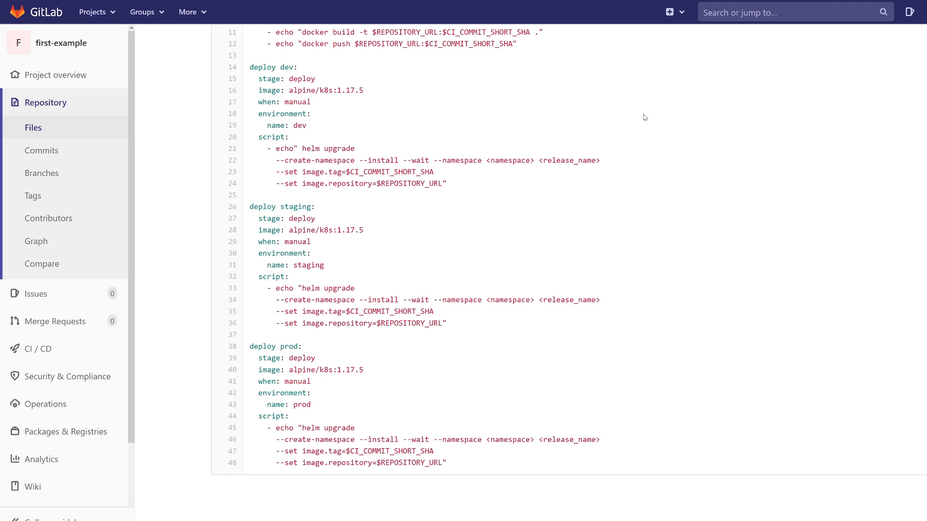
left_click_drag(257, 114, 313, 126)
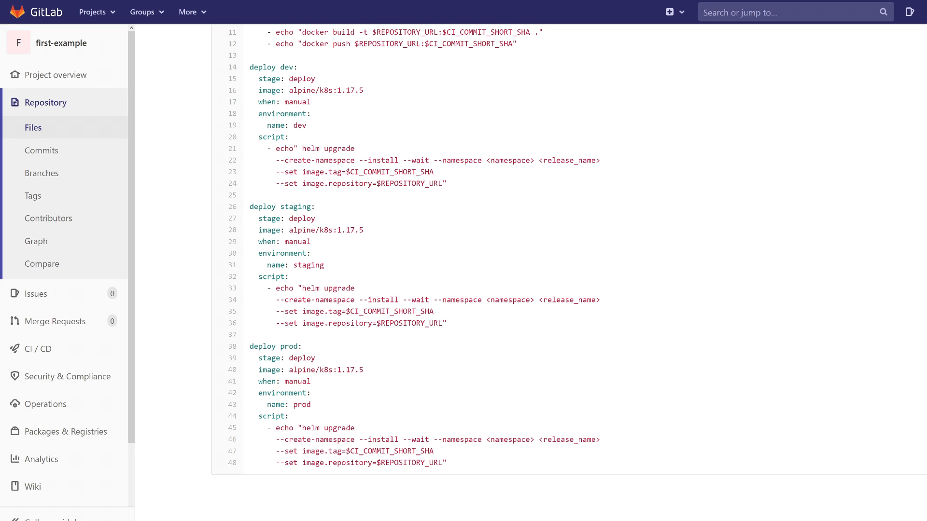
mouse_move(695, 167)
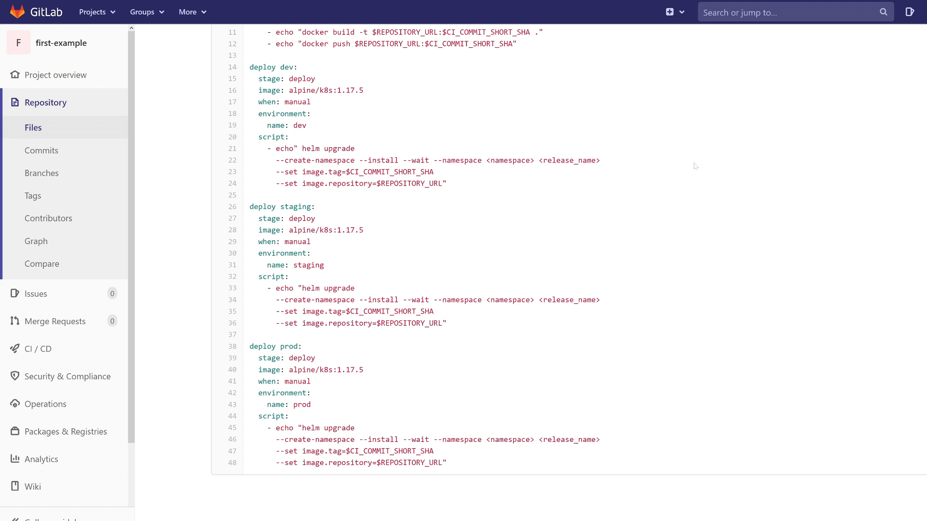
scroll("up", 3)
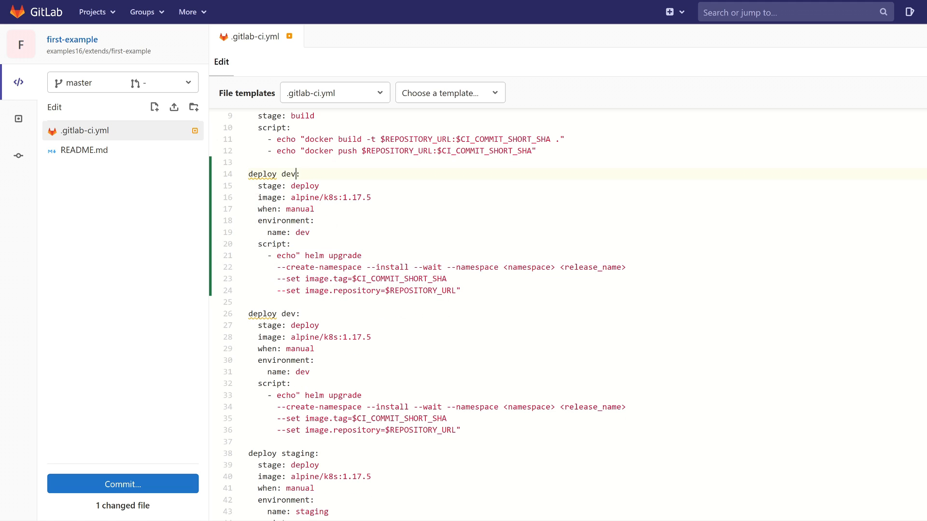
Step: Rename the first copy from 'deploy dev' to the hidden job '.deploy'
key("Backspace")
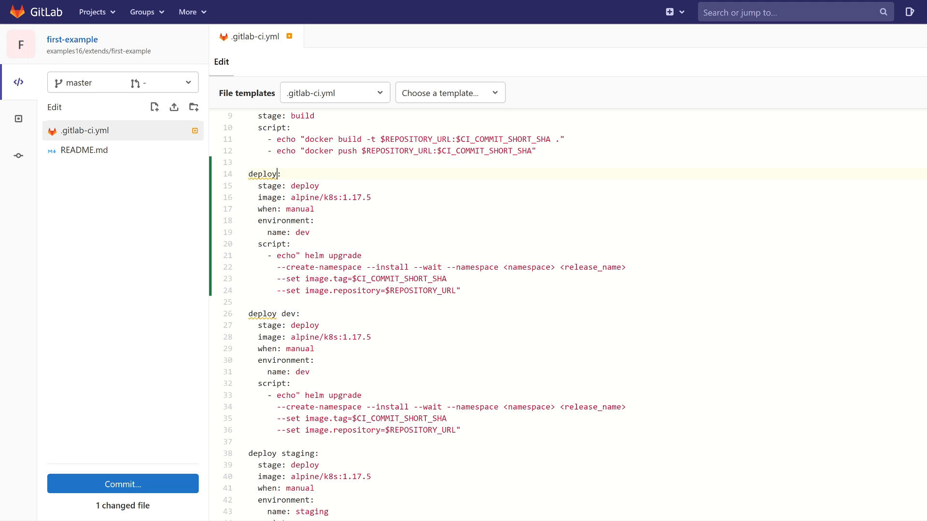
type(".")
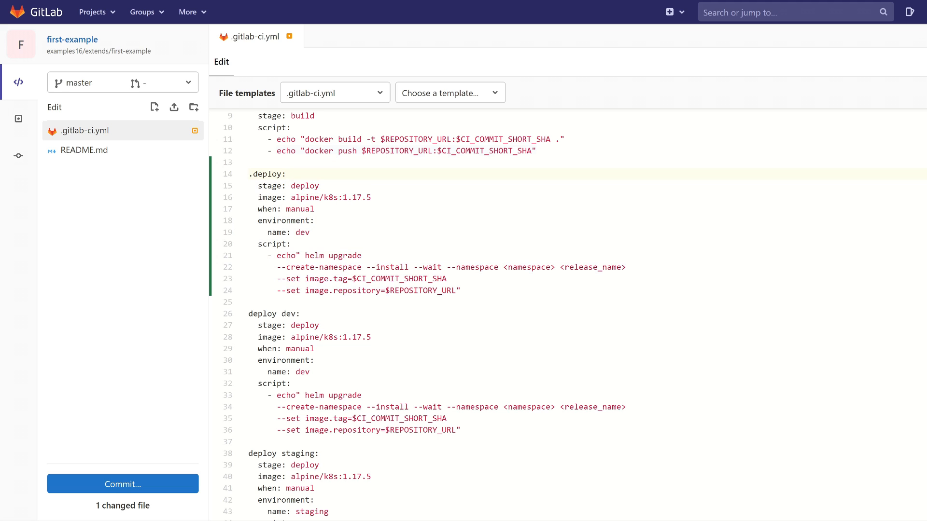
left_click(250, 174)
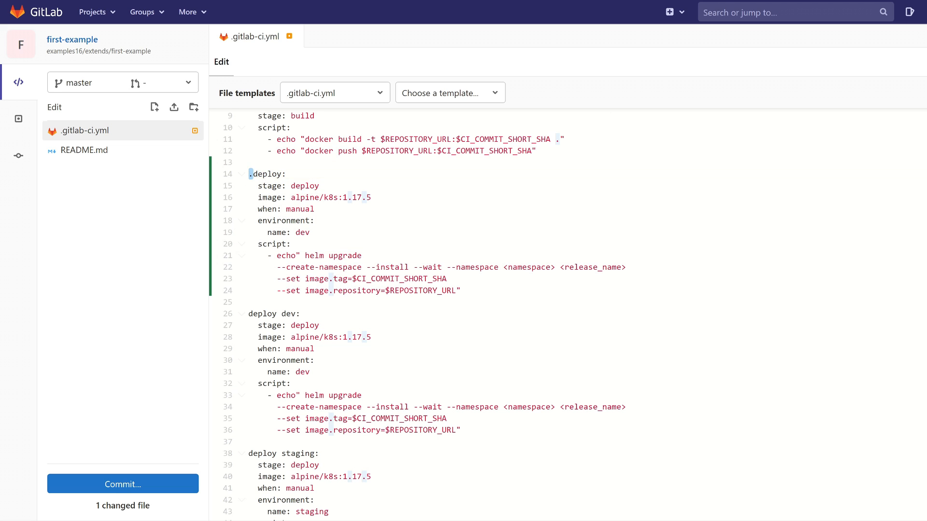
left_click(286, 174)
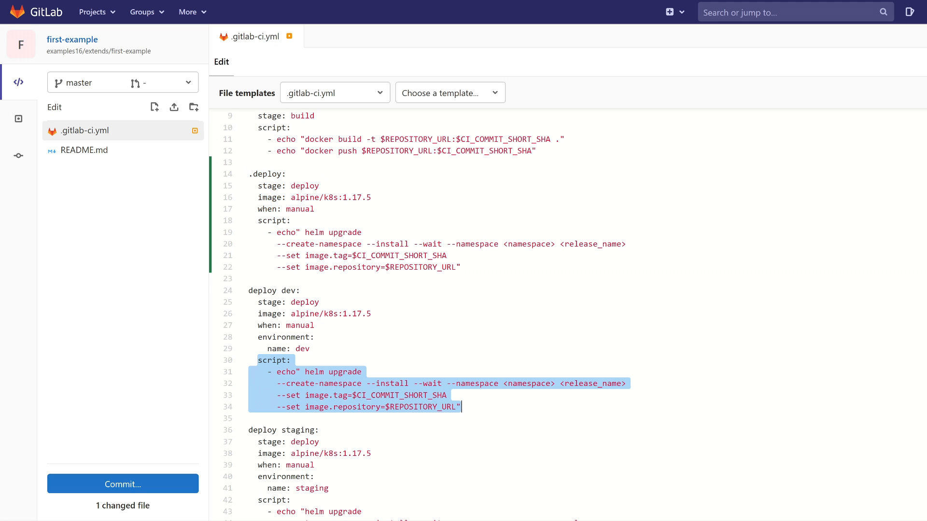
Step: Delete the script block and the stage, image and when lines from deploy dev
key("Delete")
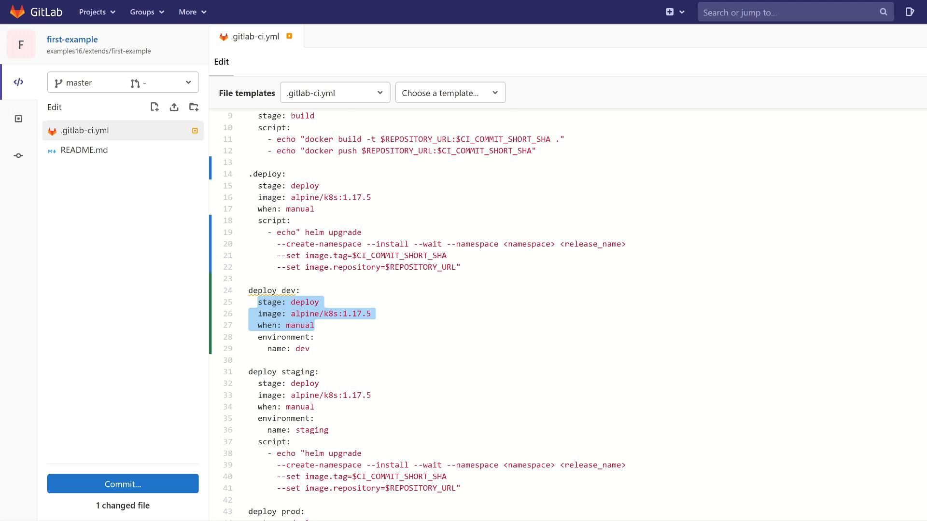
key("Delete")
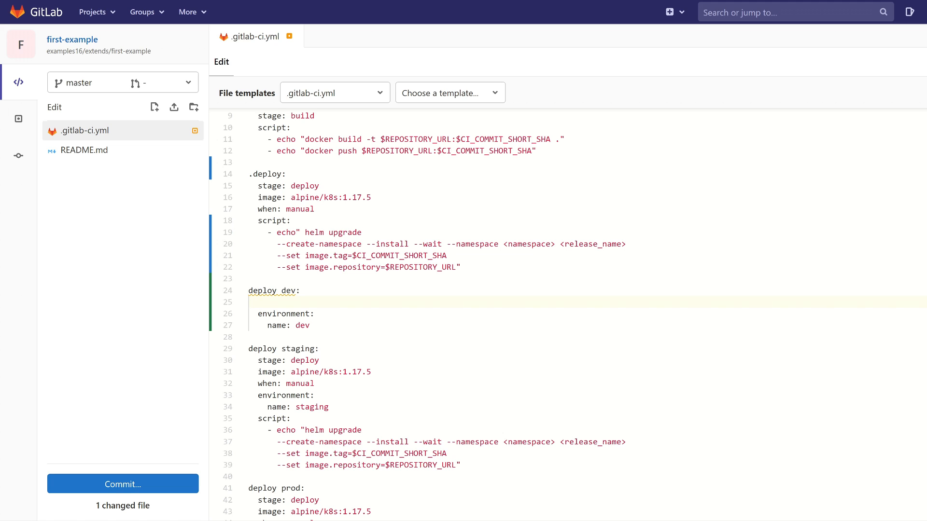
Step: Add 'extends: .deploy' to the deploy dev job
type("extends:")
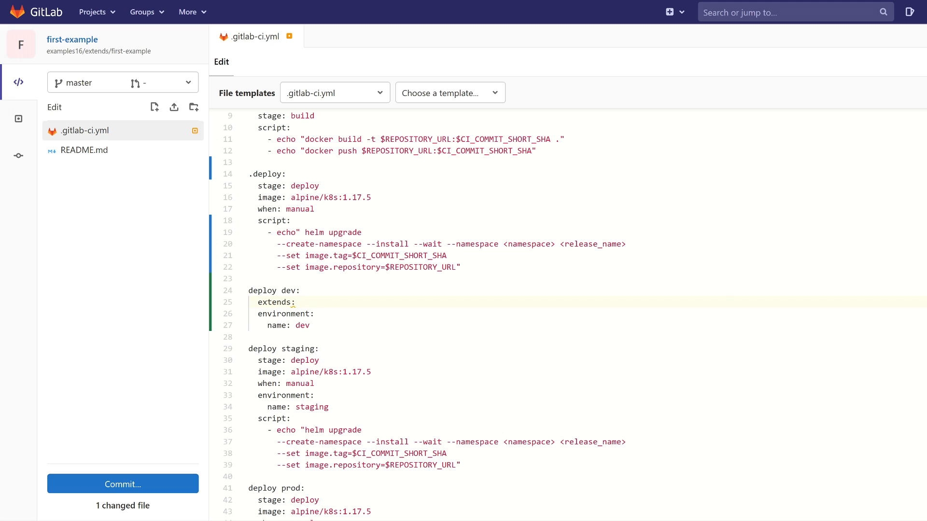
left_click(302, 302)
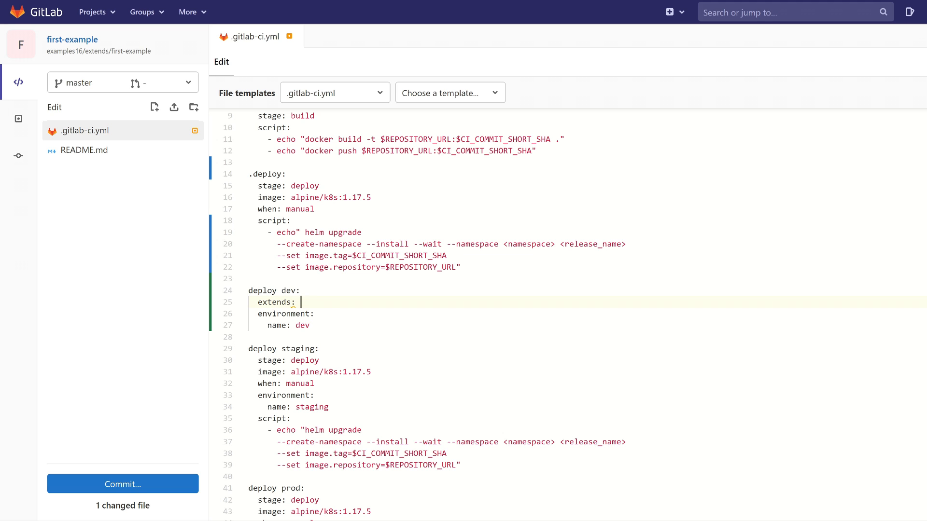
type(".deploy")
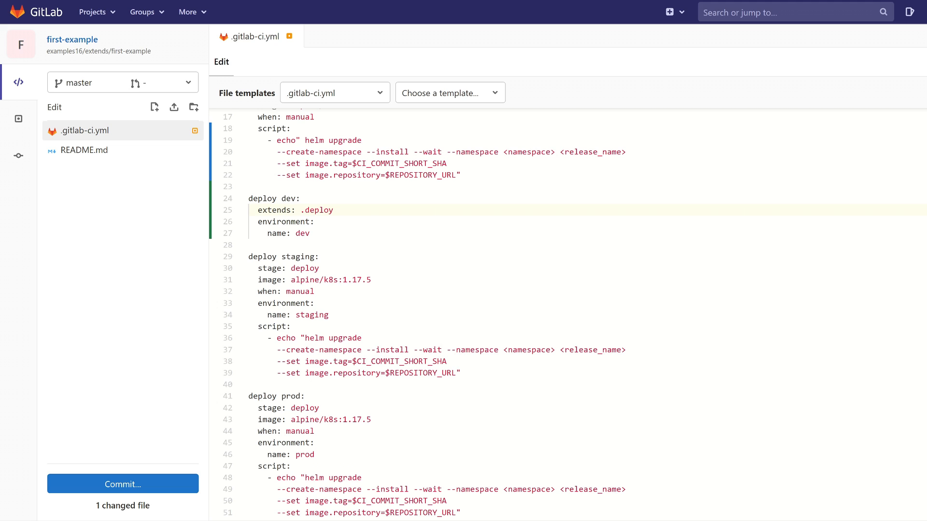
Step: Make deploy staging and prod extend .deploy, fix the line-19 echo quote, and commit
left_click(334, 210)
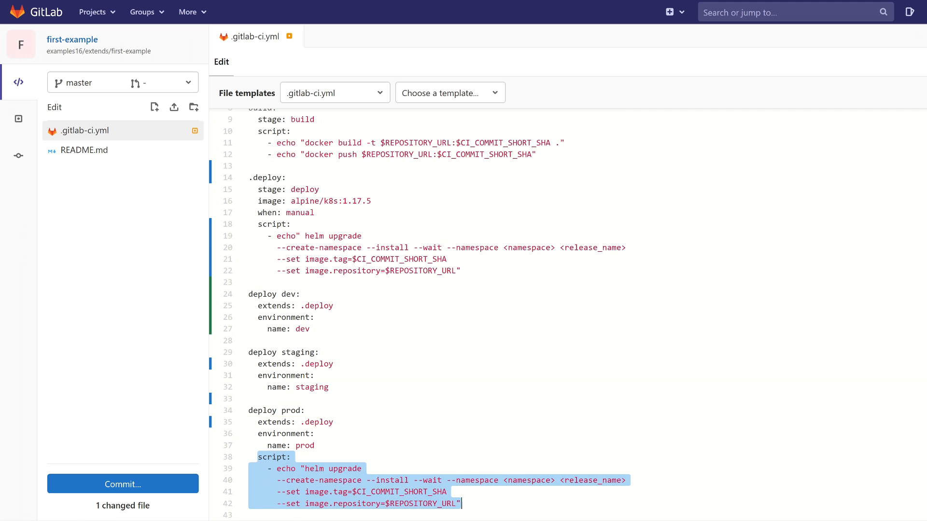
scroll("up", 3)
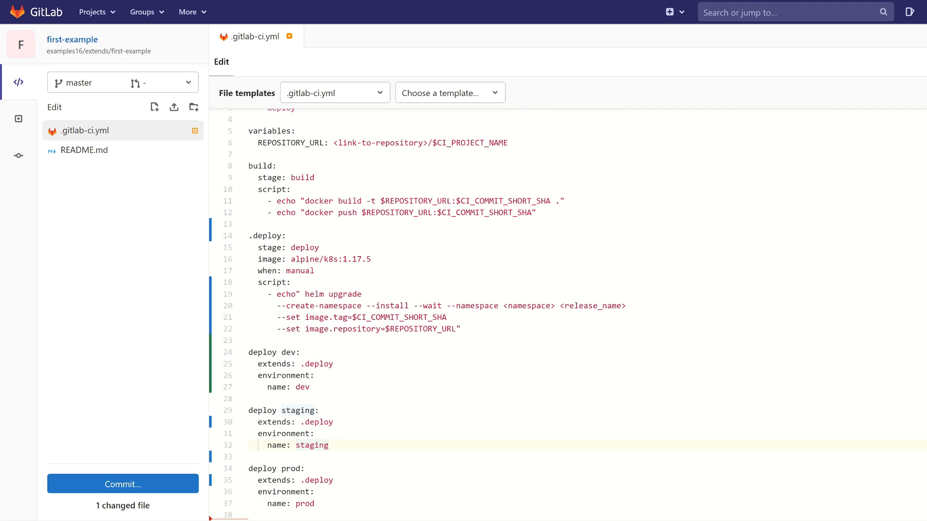
left_click(334, 363)
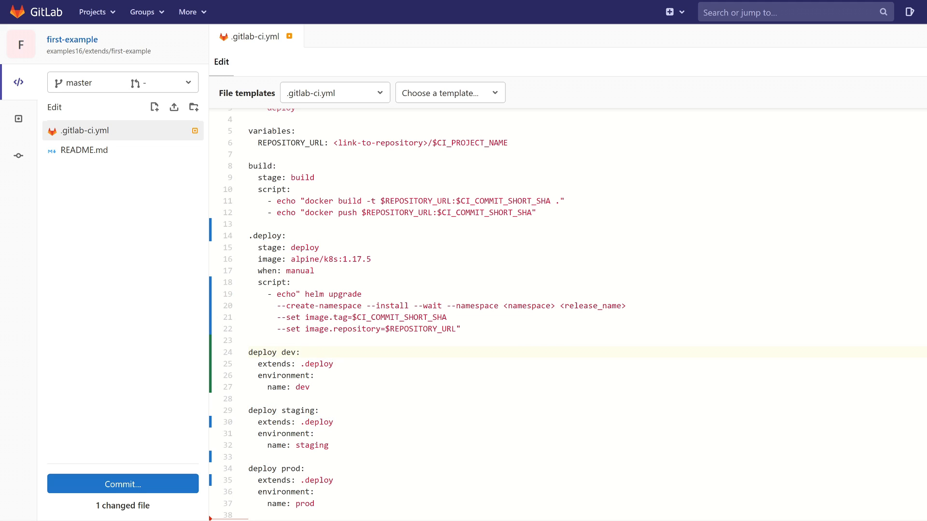
left_click(301, 294)
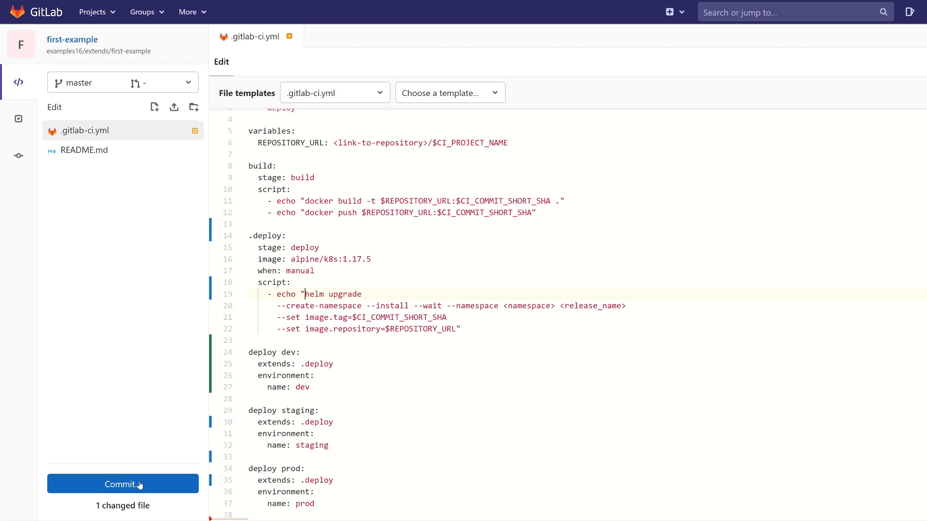
left_click(122, 484)
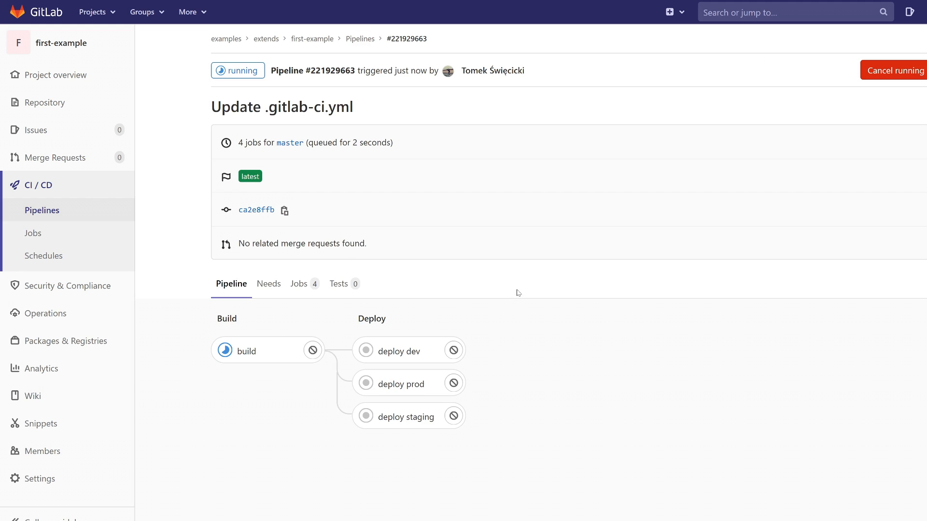
mouse_move(605, 330)
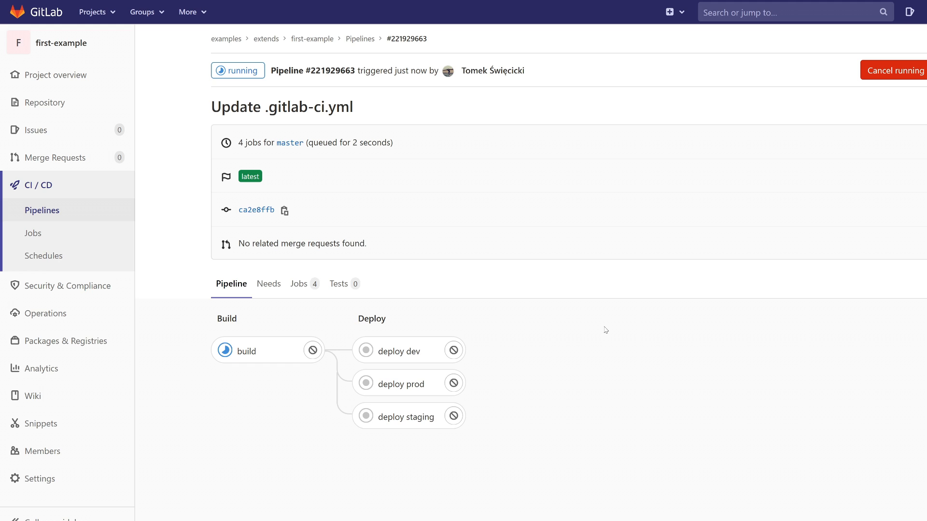
Step: Go from the pipeline graph back to .gitlab-ci.yml in the repository files
left_click(44, 102)
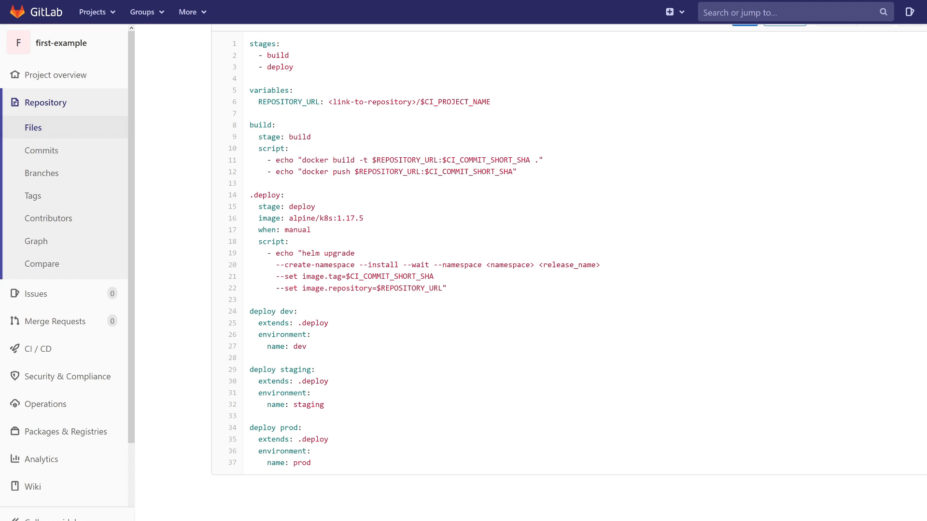
mouse_move(579, 221)
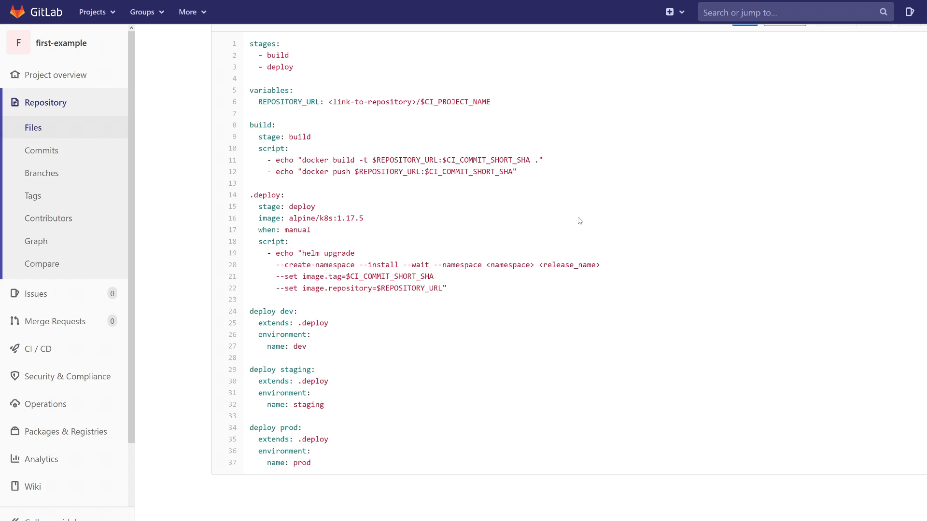
mouse_move(640, 224)
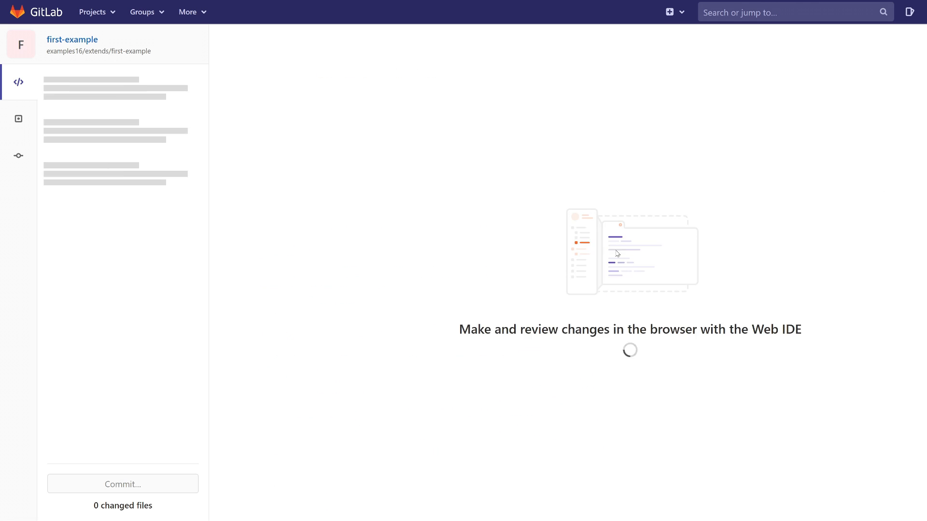
left_click(82, 130)
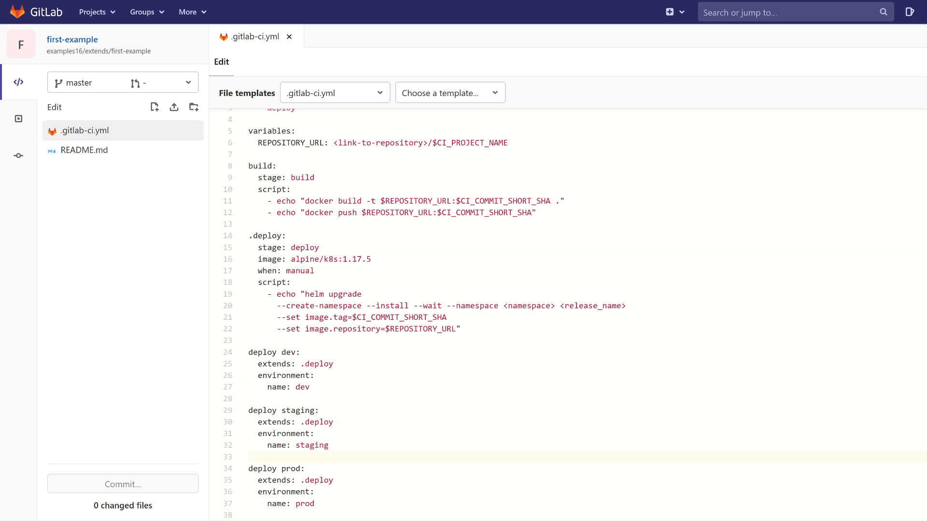
left_click(254, 456)
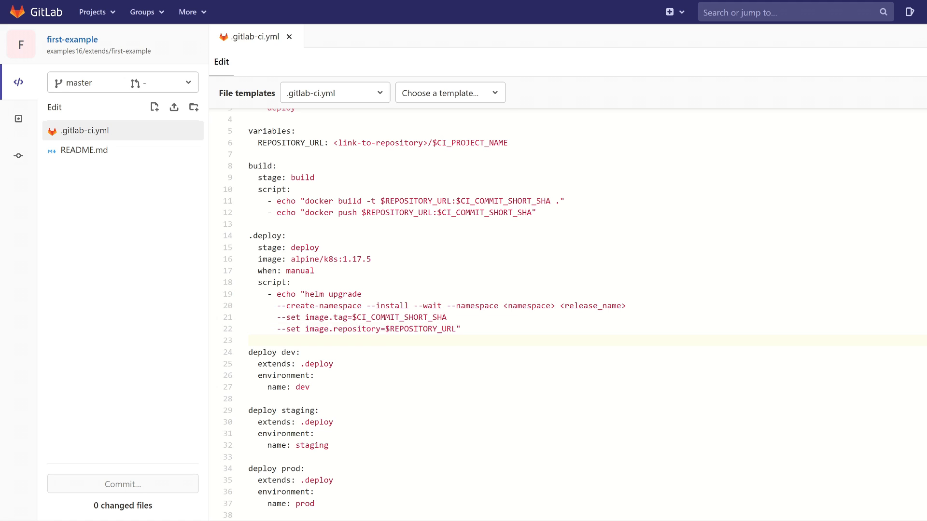
Step: Type an after_script under .deploy: if $CI_ENVIRONMENT_NAME != "dev", echo it
type("after_script:")
type("- if [[ $CI_ENVIRONMENT_NAME !")
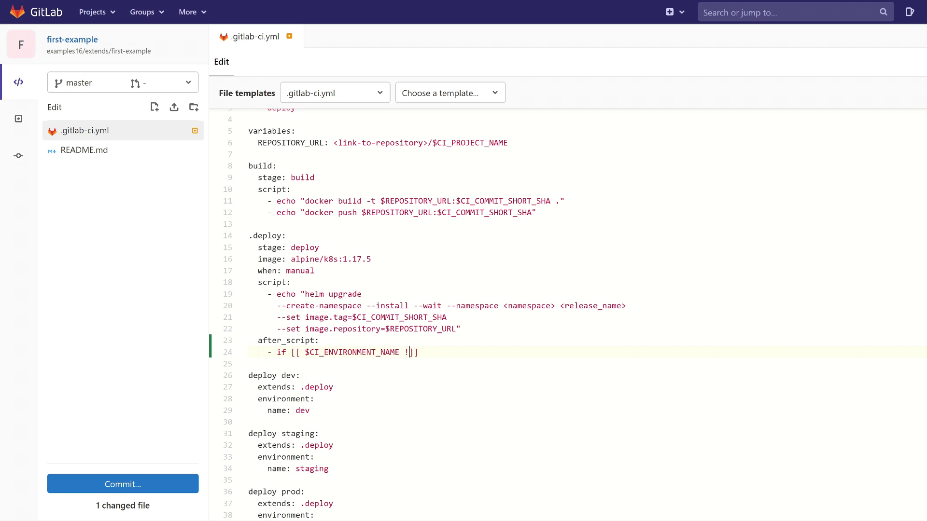
type("= \"dev\"")
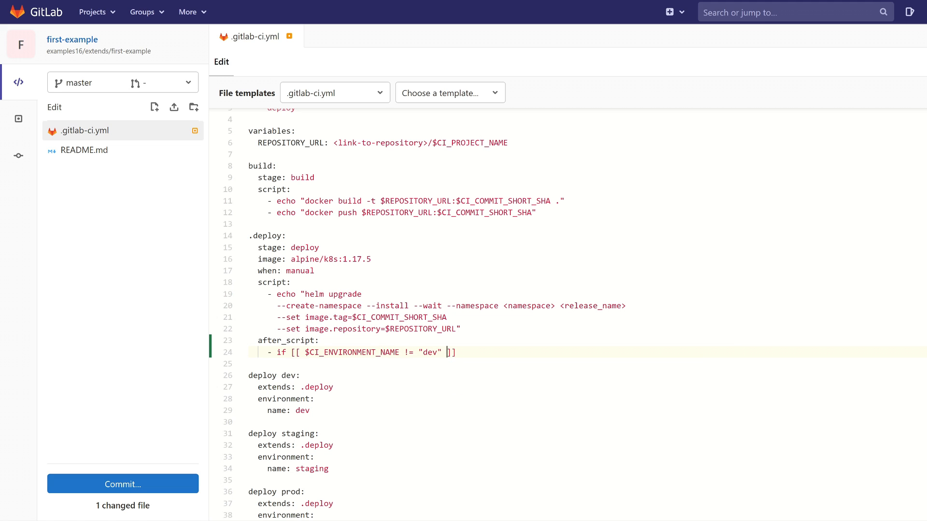
type("; then echo \"")
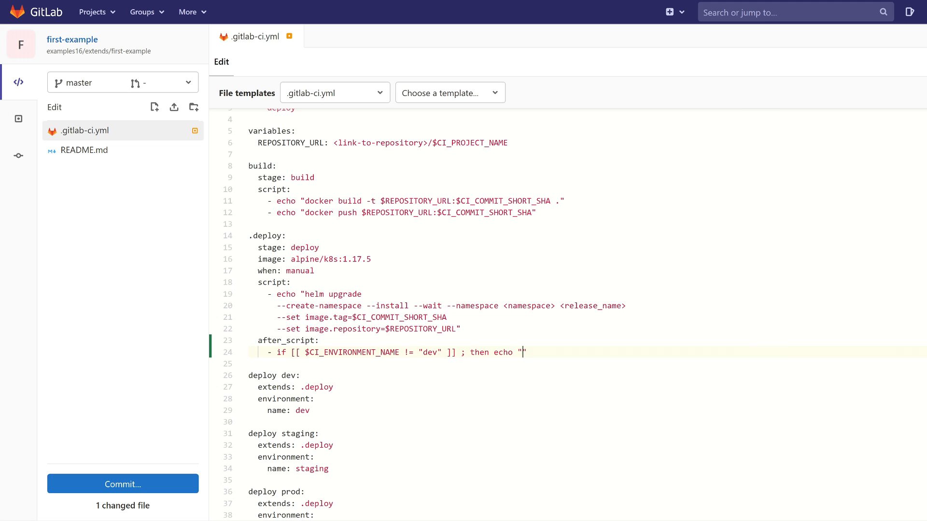
type("$CI_ENVIRONMENT_NAME")
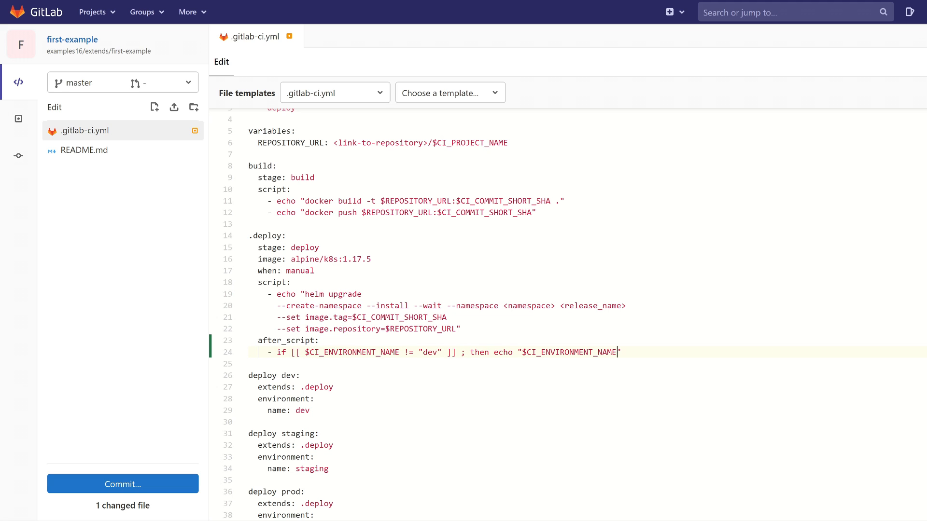
type("; fi")
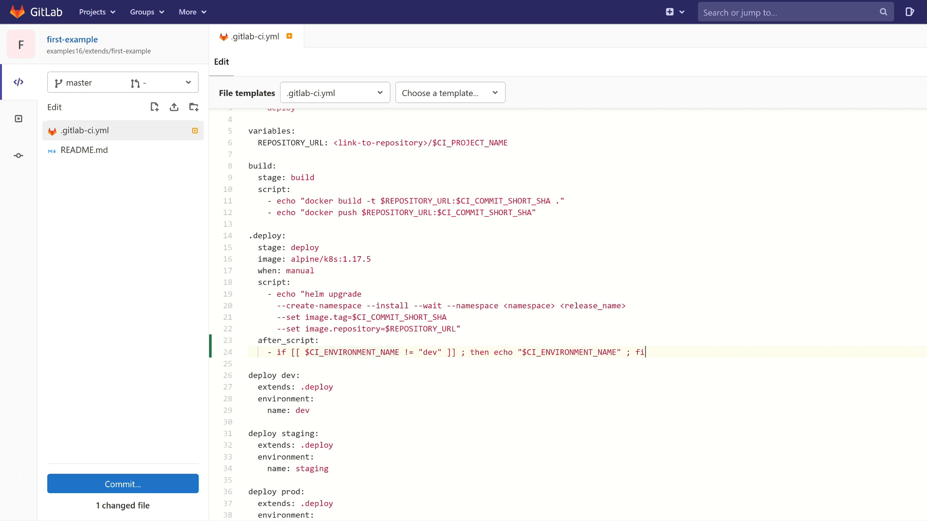
Step: Highlight the CI_ENVIRONMENT_NAME condition, deploy dev job and after_script to review them
double_click(352, 352)
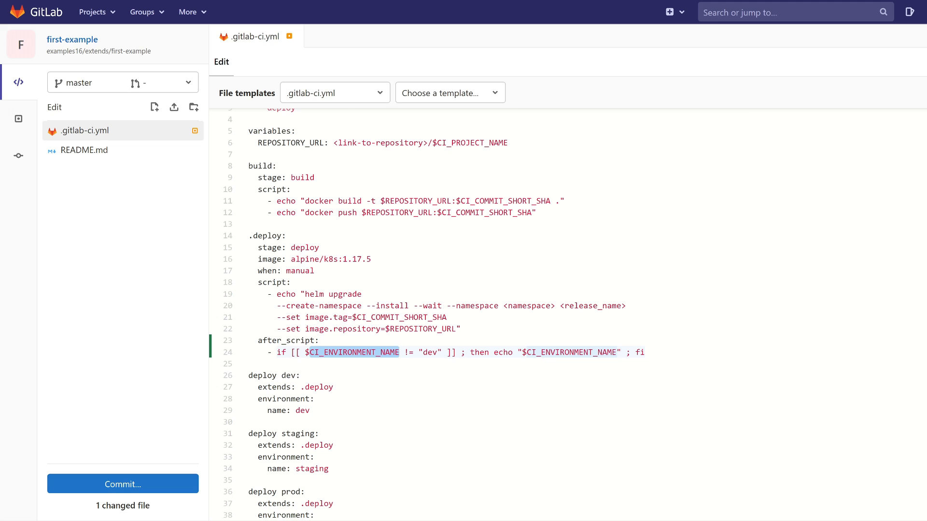
left_click(319, 340)
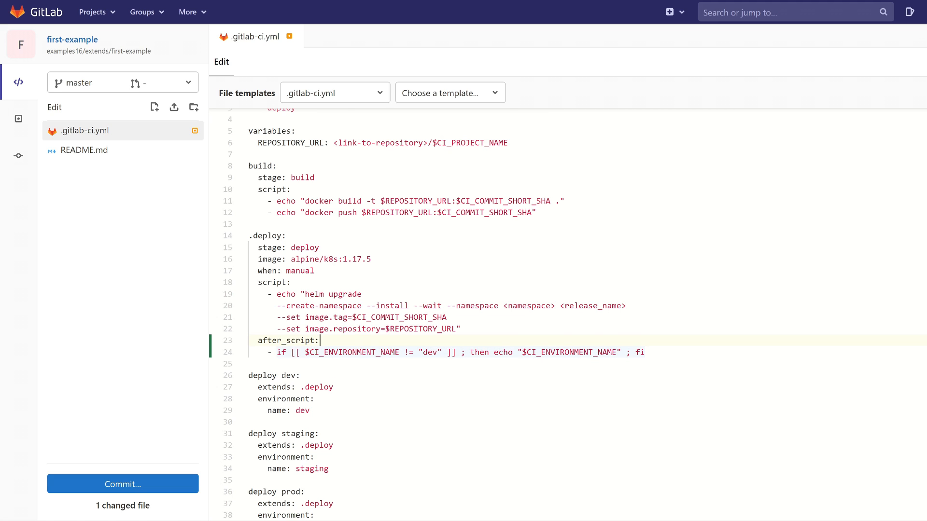
double_click(353, 351)
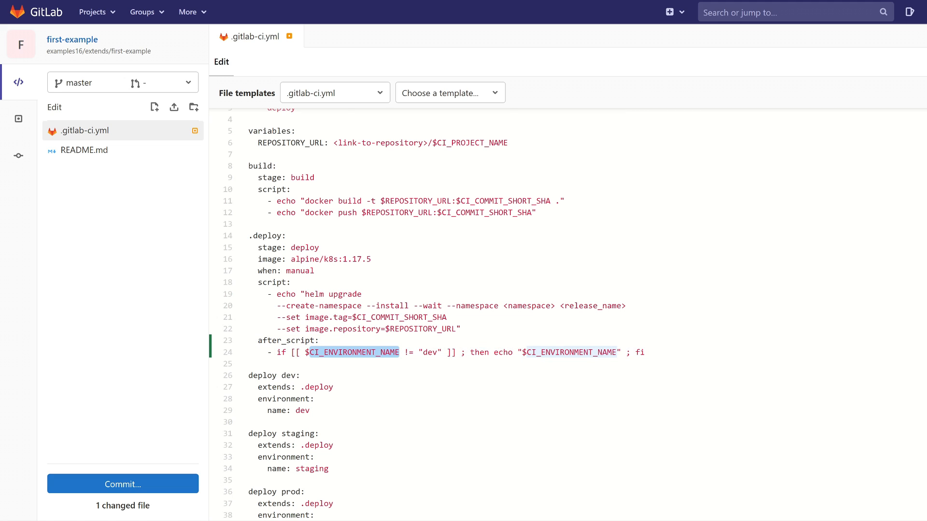
double_click(288, 411)
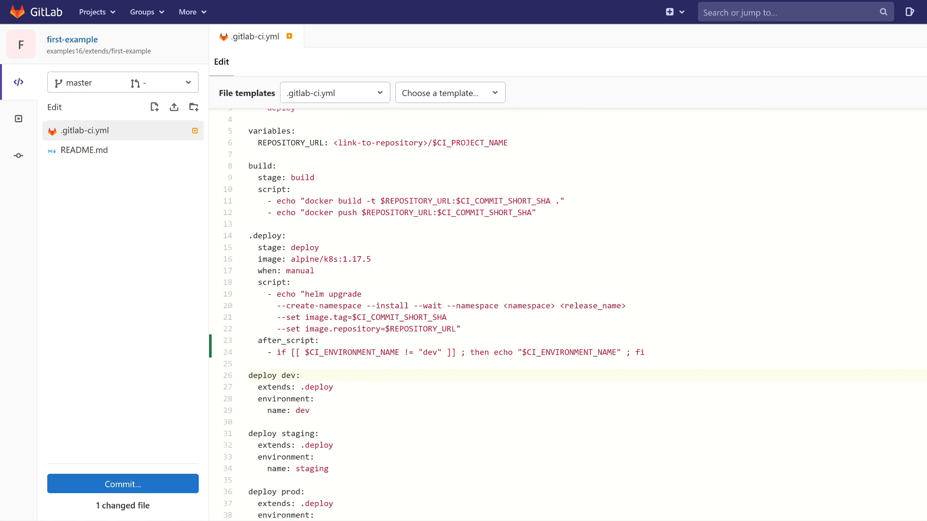
left_click(301, 375)
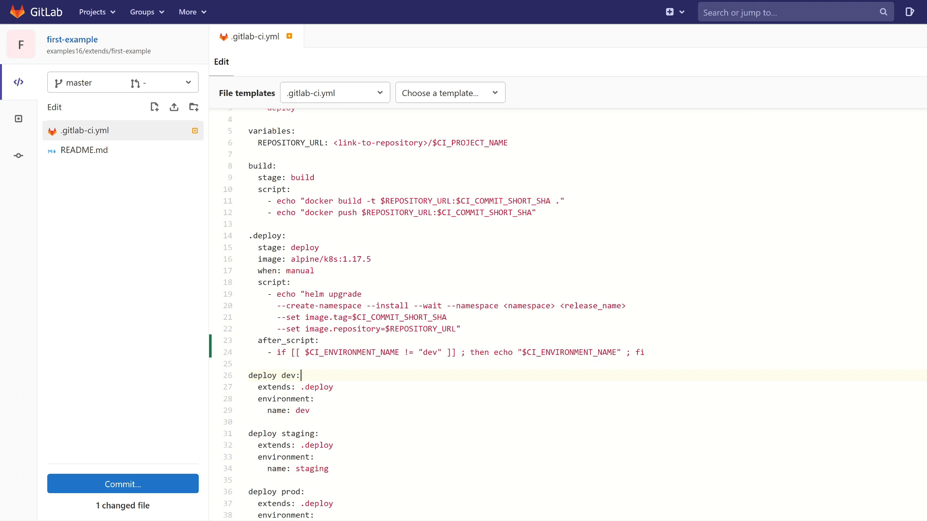
double_click(544, 352)
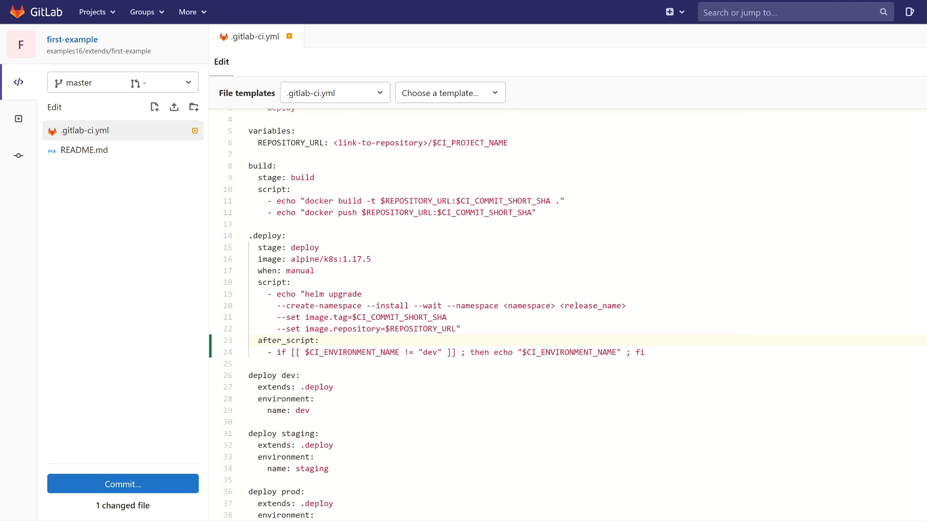
scroll("up", 3)
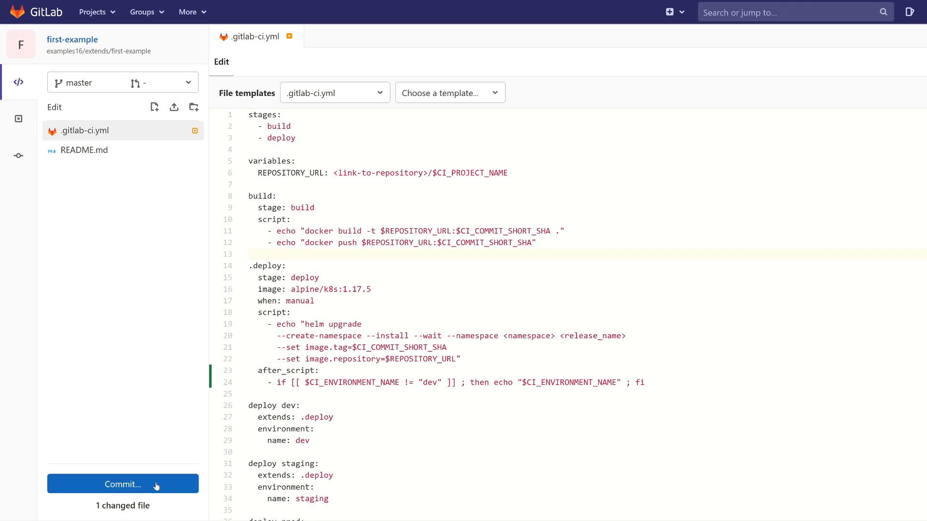
Step: Commit the after_script change to master and open the project's pipelines
left_click(122, 484)
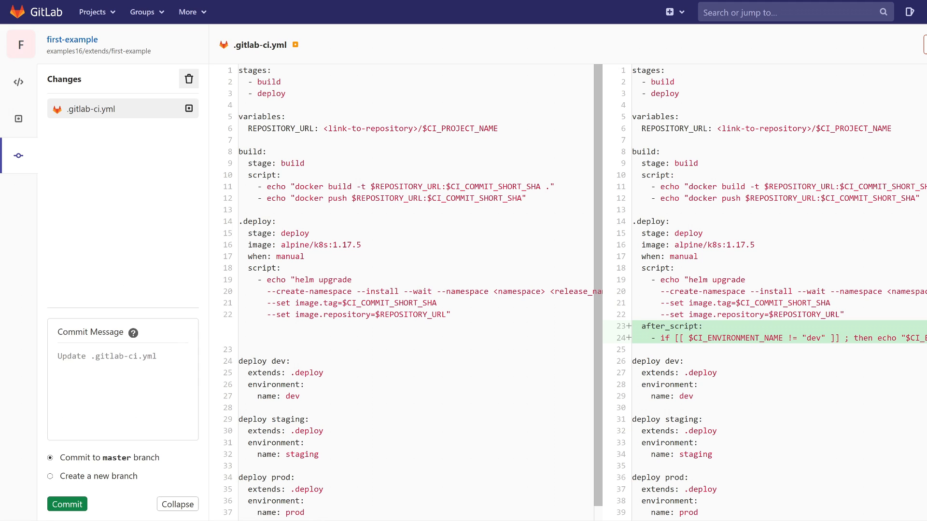
left_click(66, 503)
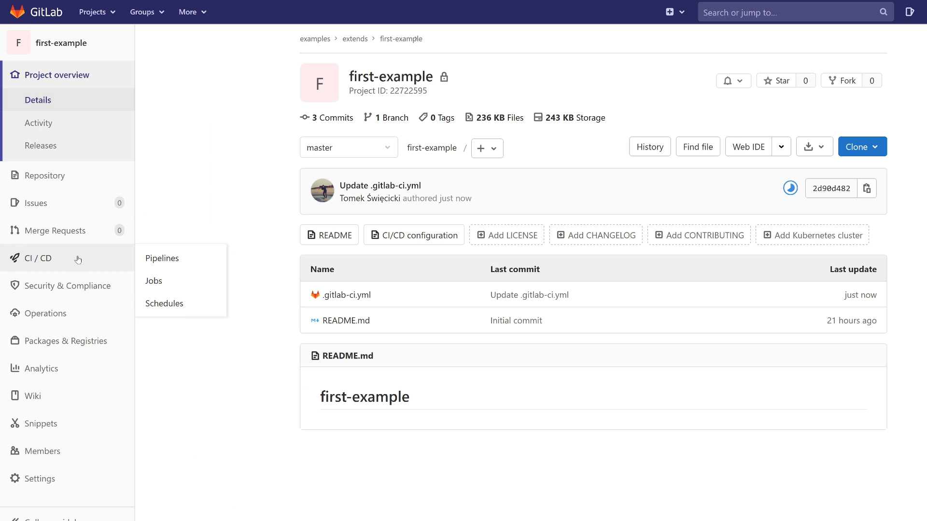
left_click(161, 258)
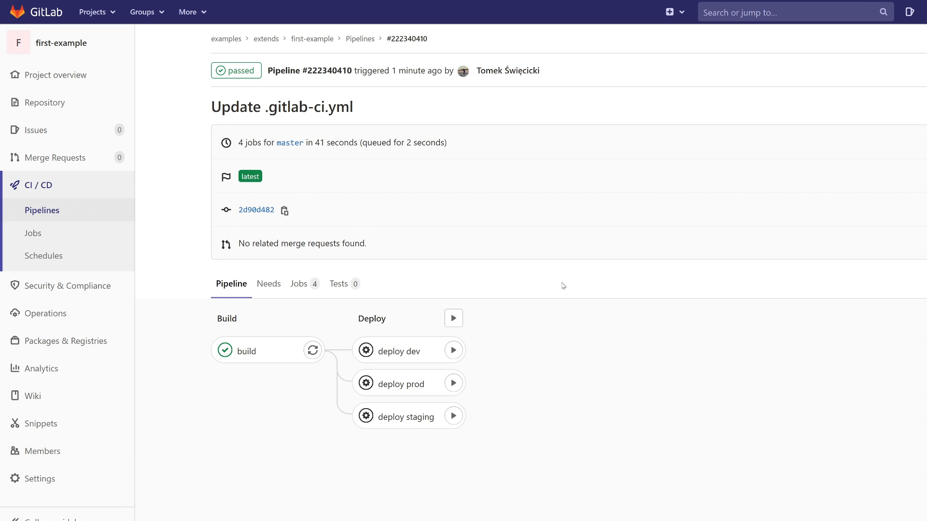
mouse_move(471, 359)
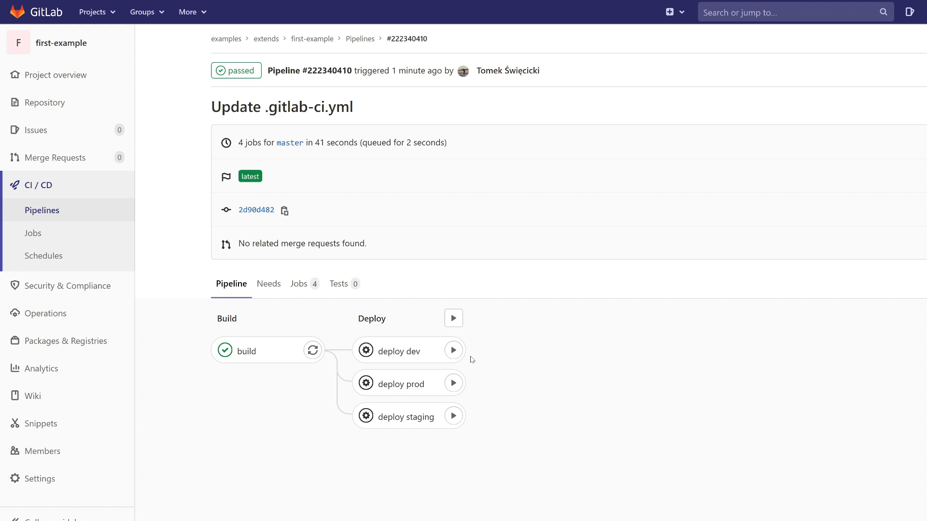
mouse_move(453, 350)
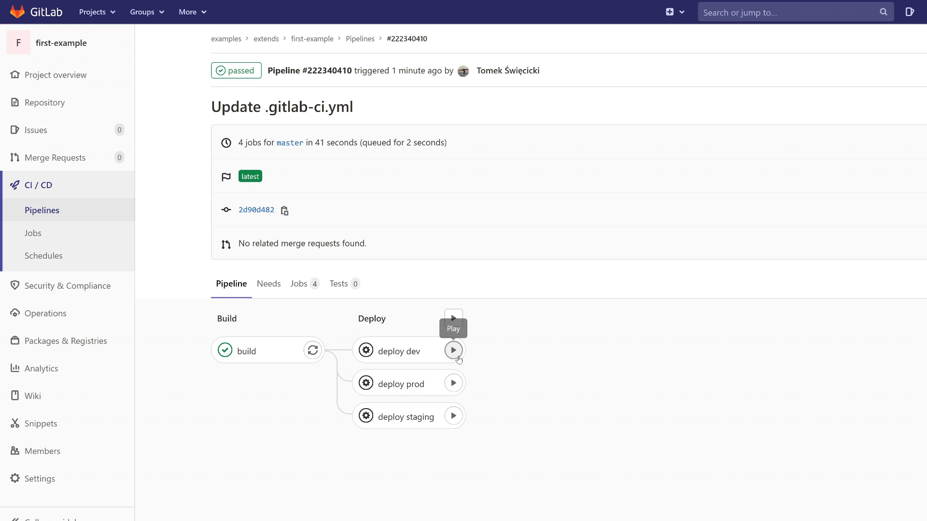
mouse_move(478, 367)
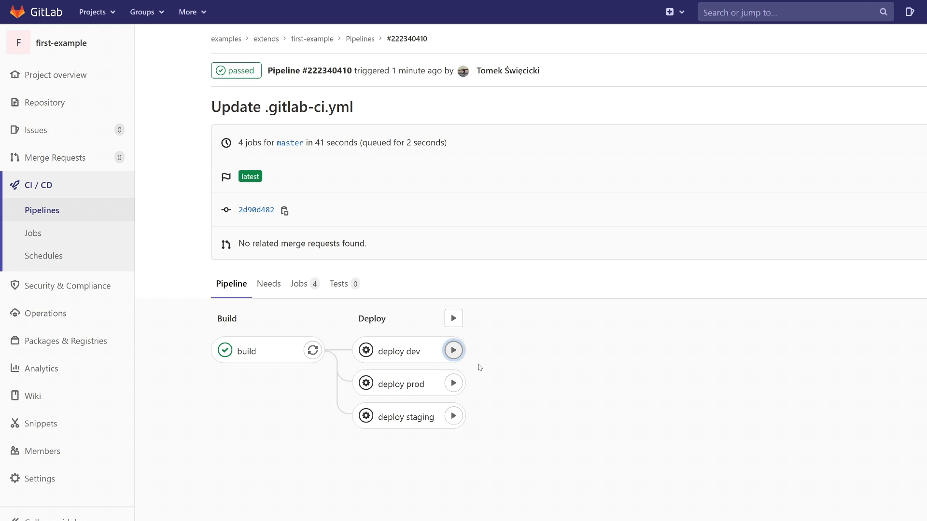
Step: Run the manual deploy dev and deploy prod jobs, then open the deploy dev log
left_click(453, 350)
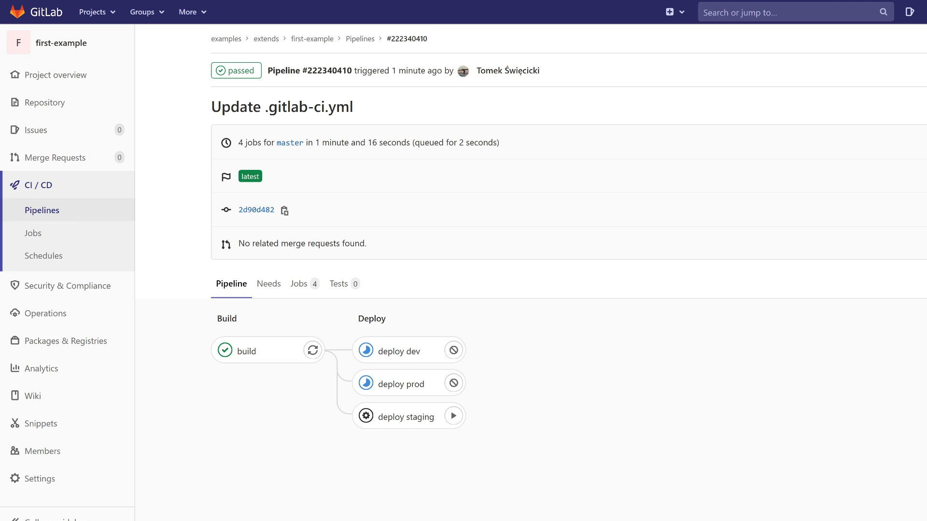
mouse_move(612, 338)
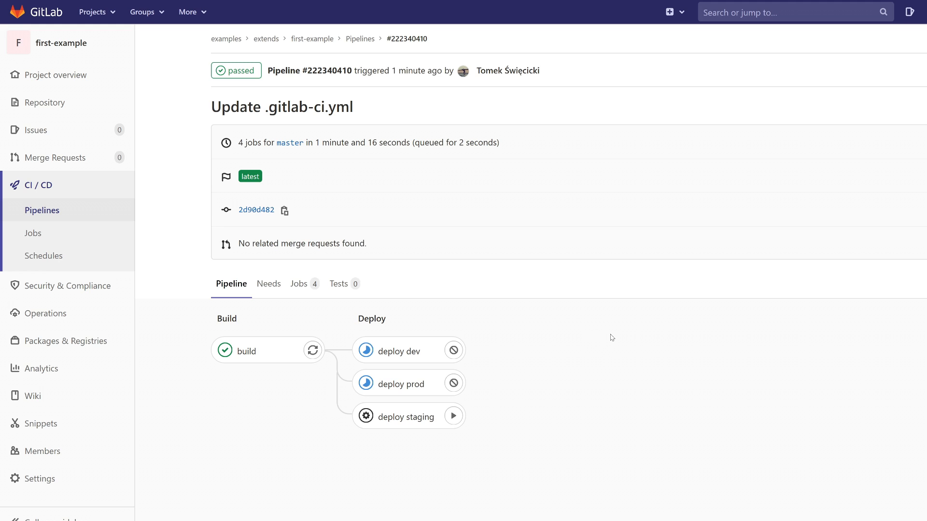
mouse_move(421, 327)
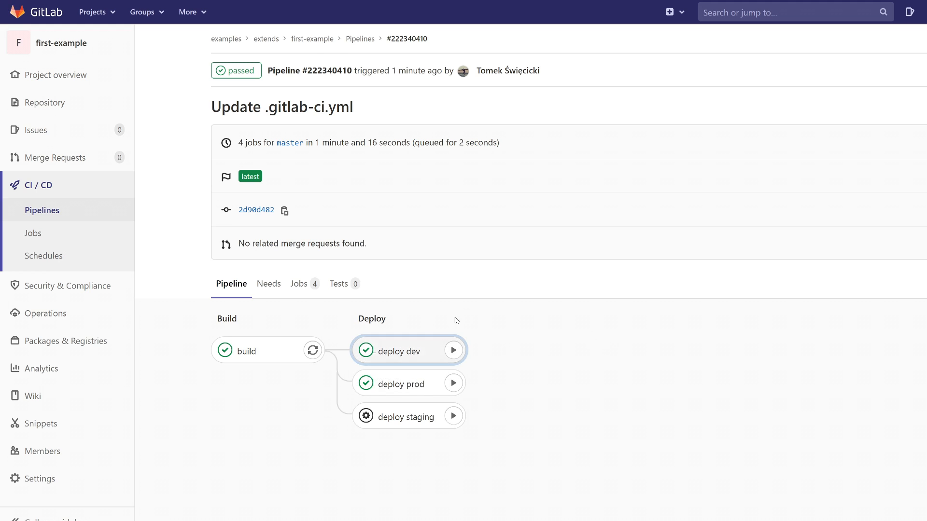
left_click(393, 350)
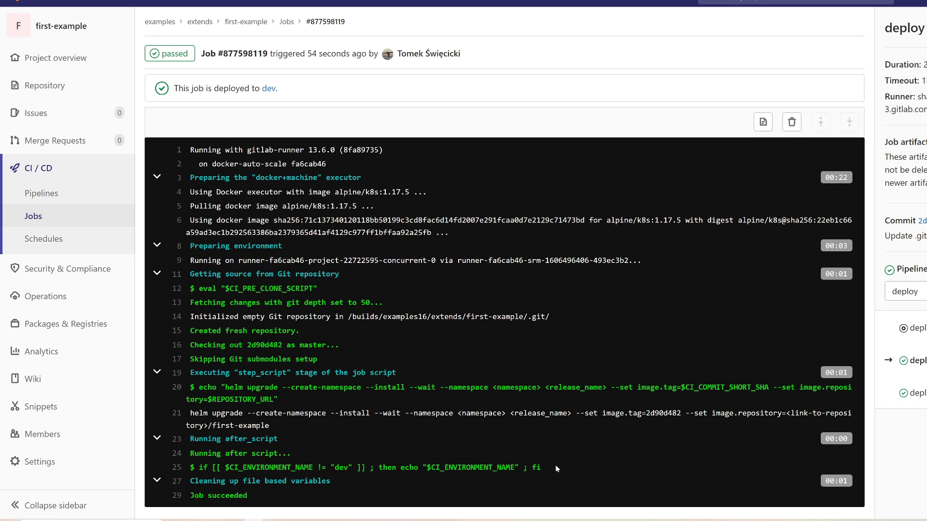
Step: Open the deploy prod job log from the pipeline and confirm after_script echoes prod
left_click(360, 22)
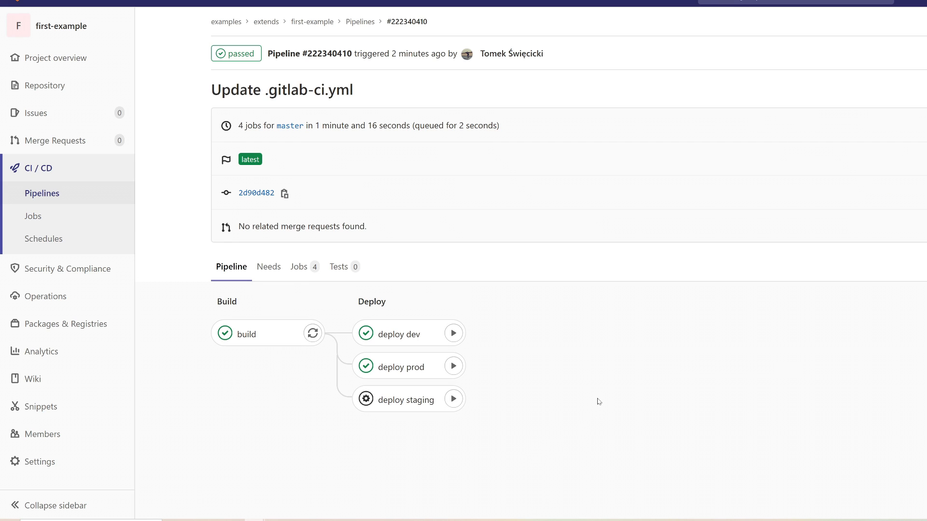
mouse_move(419, 367)
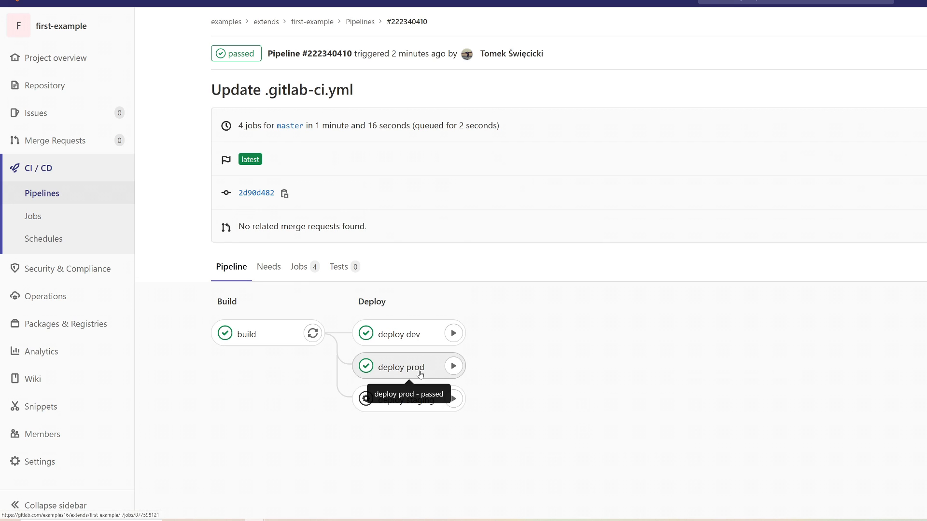
left_click(400, 366)
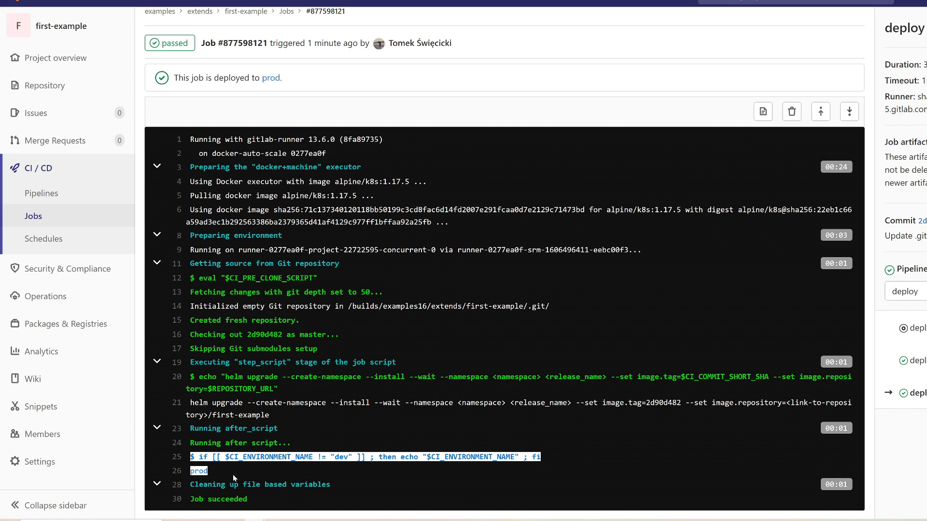
left_click(341, 467)
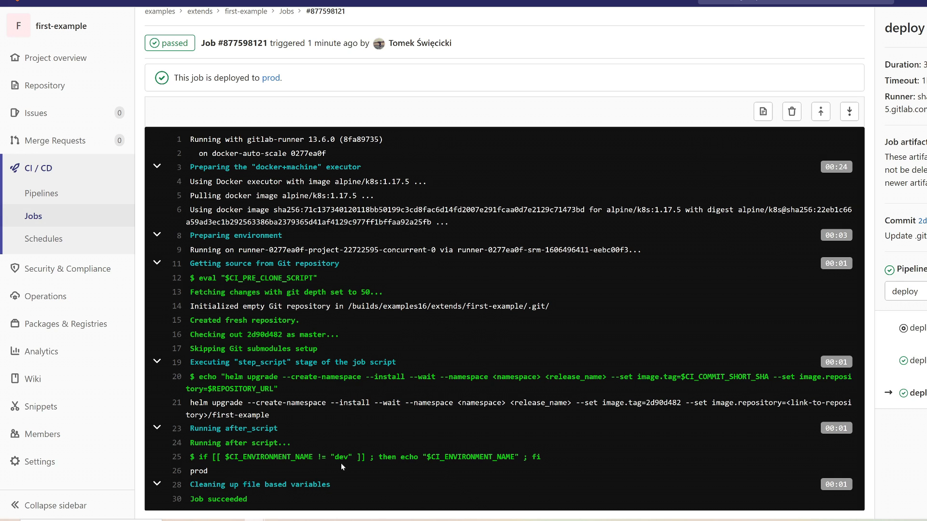